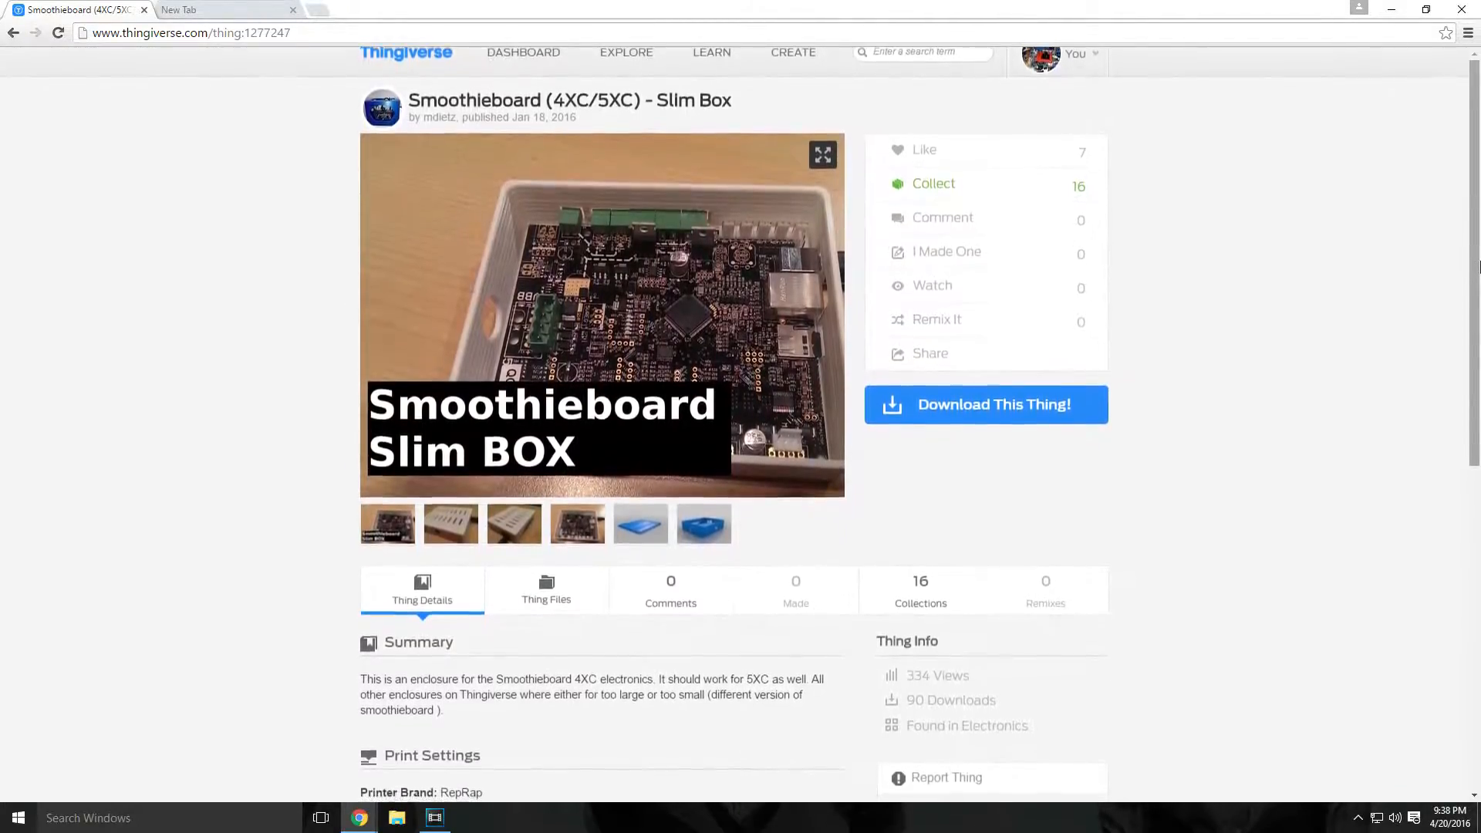
Step: Orbit the box preview, then select the #translate cylinder(r=6.5,h=10) line in module box()
{"action": "scroll", "scroll_direction": "down", "scroll_amount": 3}
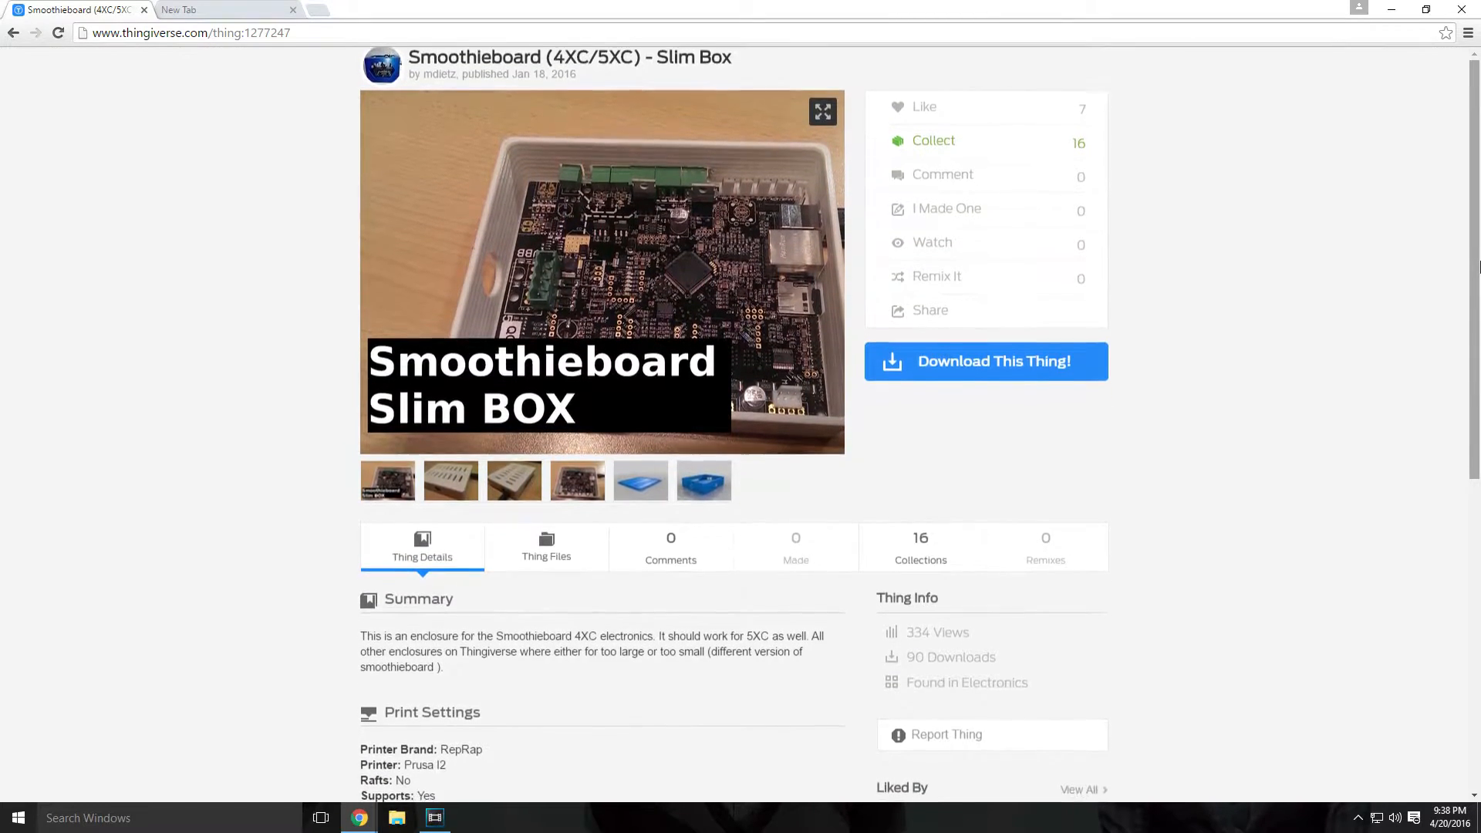
{"action": "scroll", "scroll_direction": "down", "scroll_amount": 3}
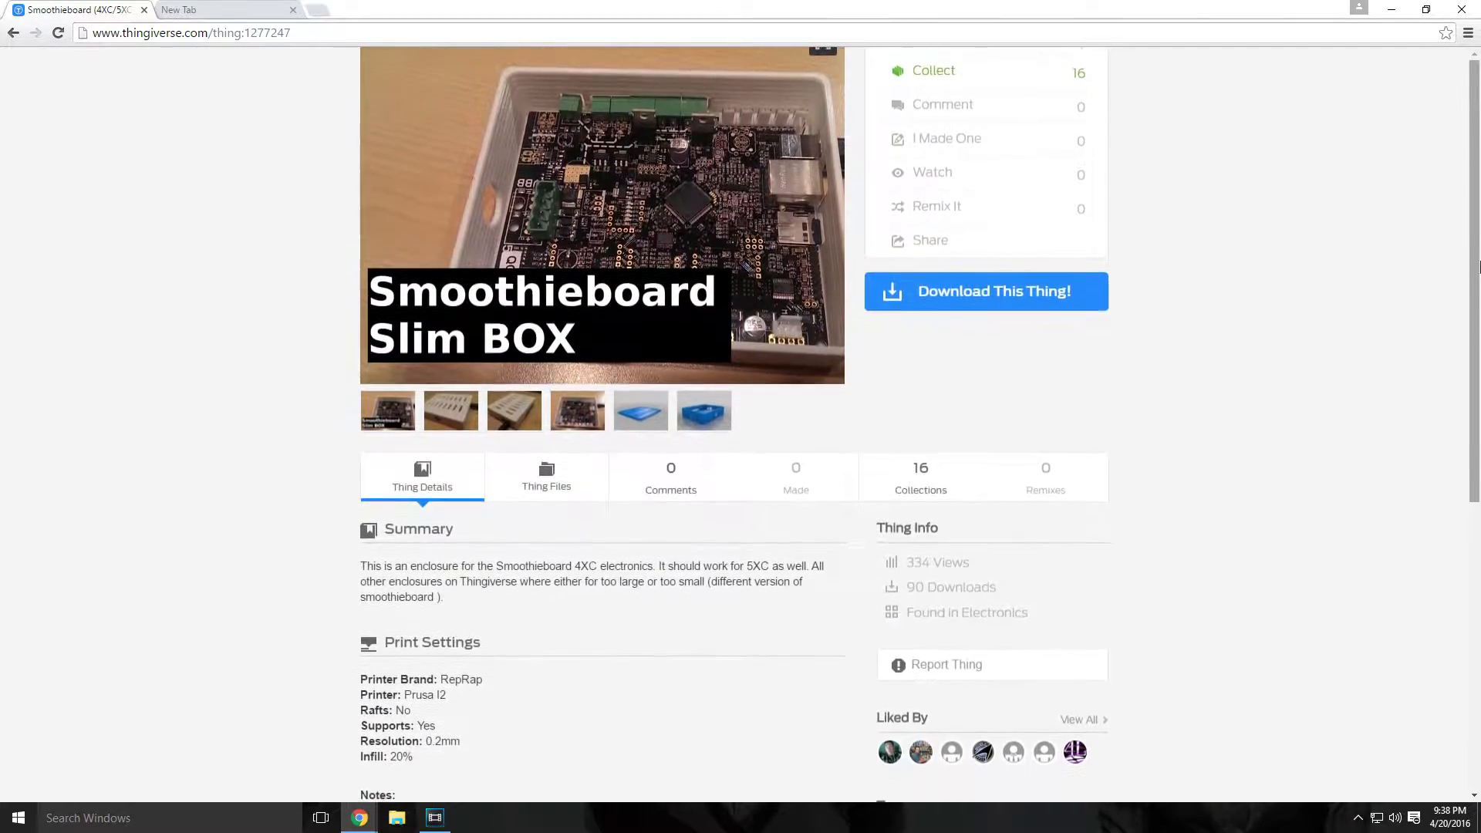
{"action": "scroll", "scroll_direction": "down", "scroll_amount": 3}
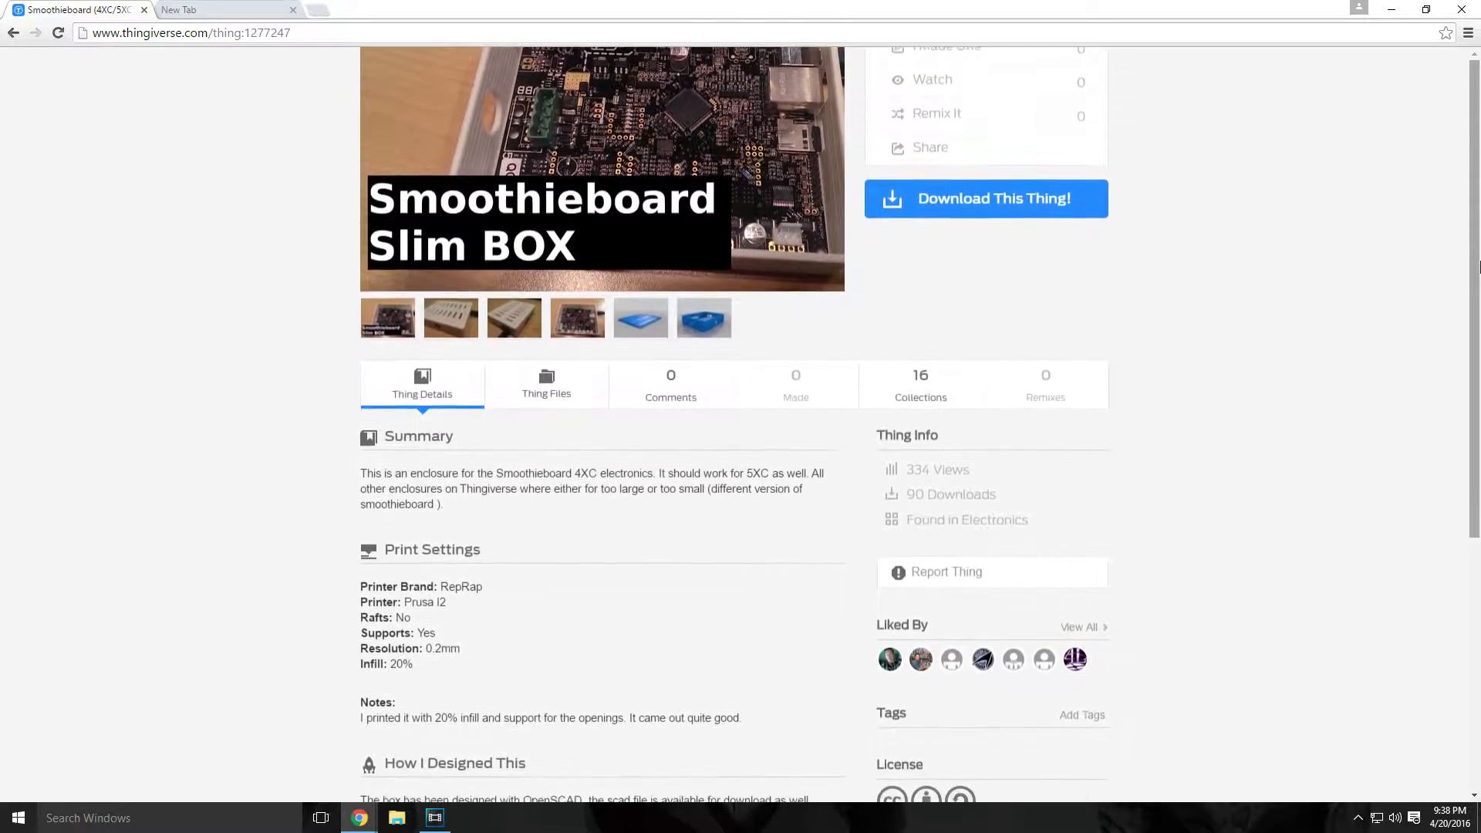
{"action": "scroll", "scroll_direction": "down", "scroll_amount": 3}
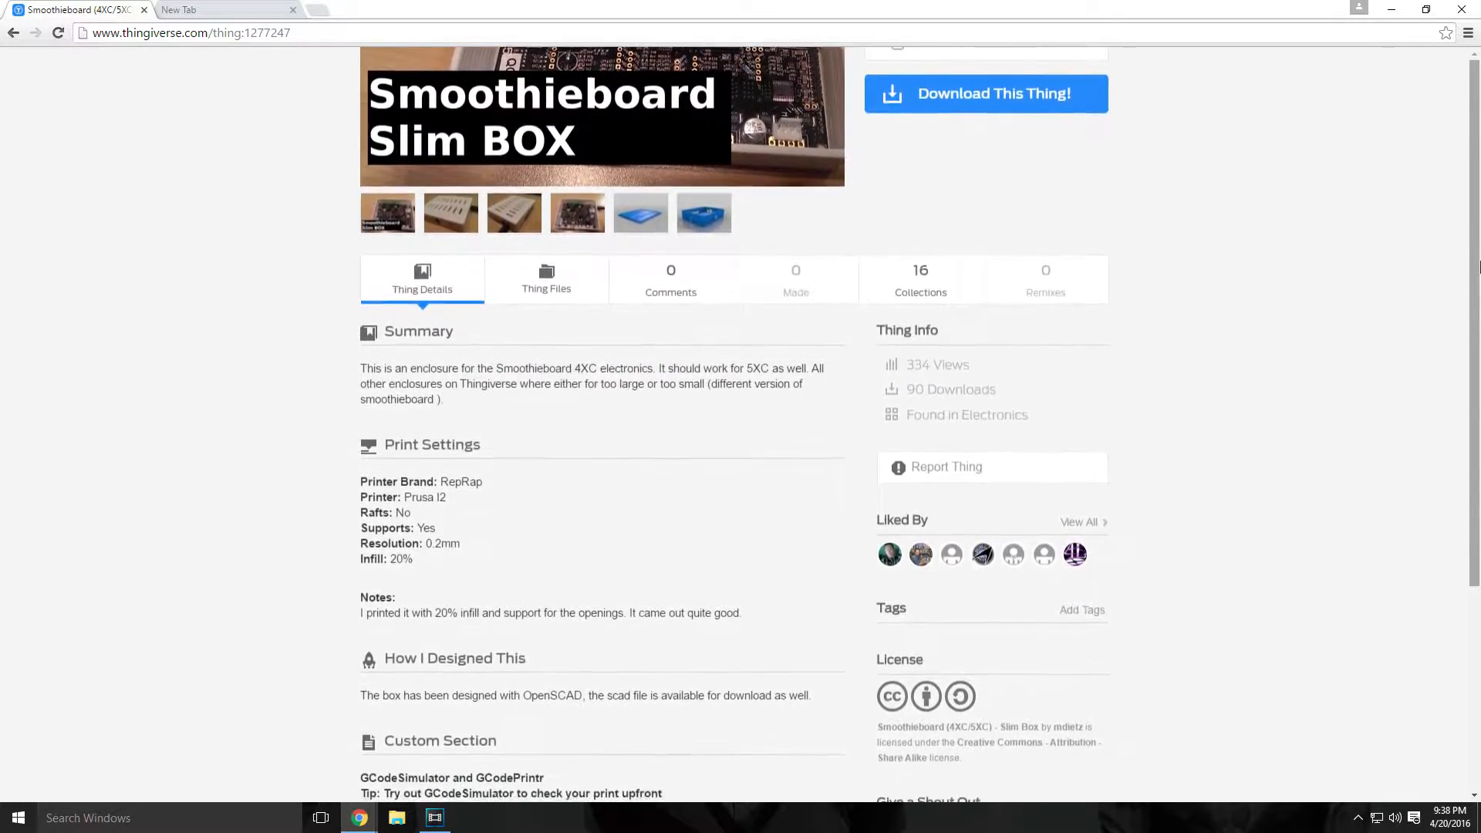
{"action": "left_click", "coordinate": [434, 819]}
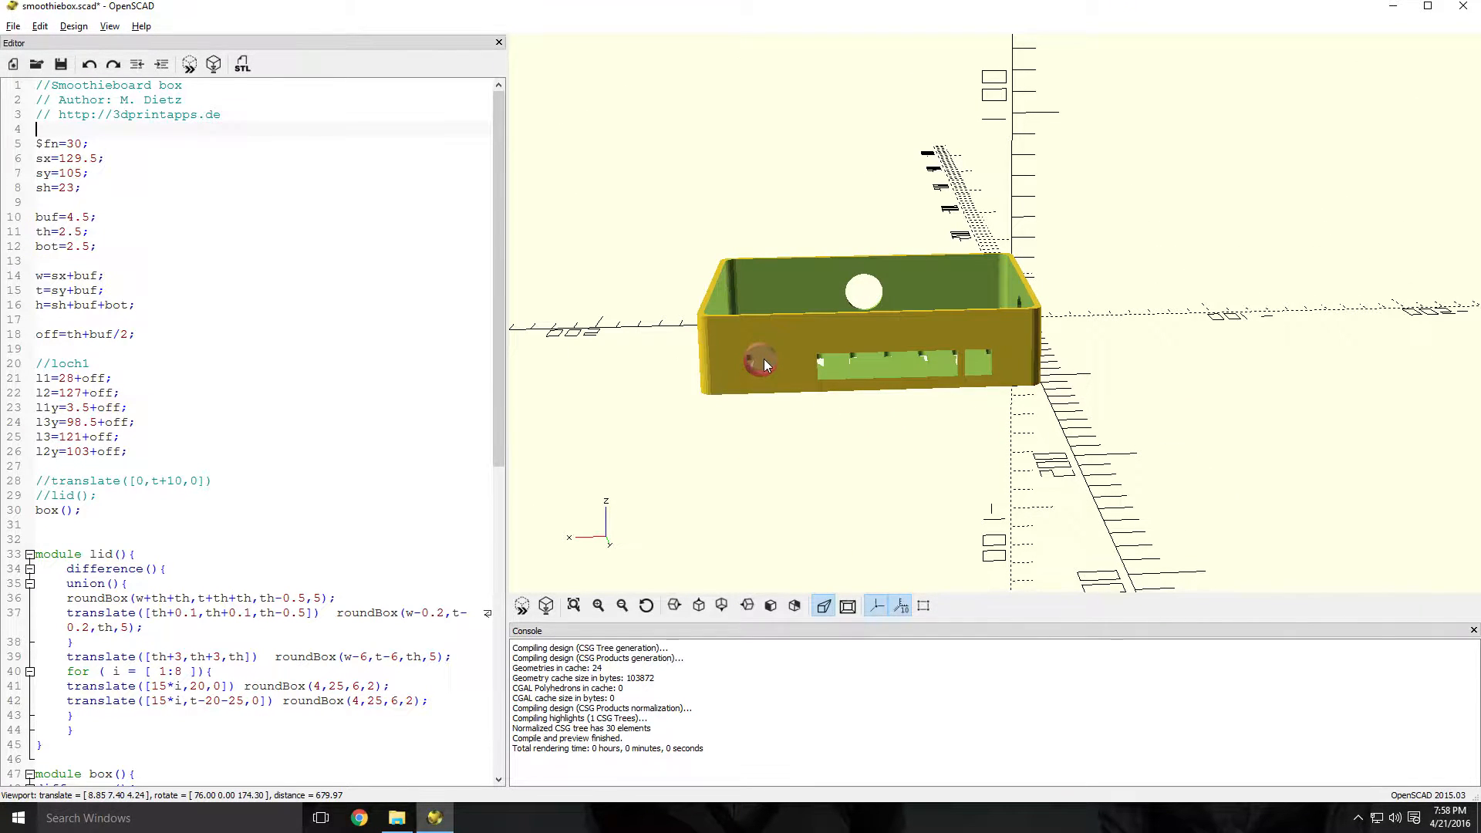
{"action": "left_click_drag", "start_coordinate": [765, 364], "coordinate": [793, 394]}
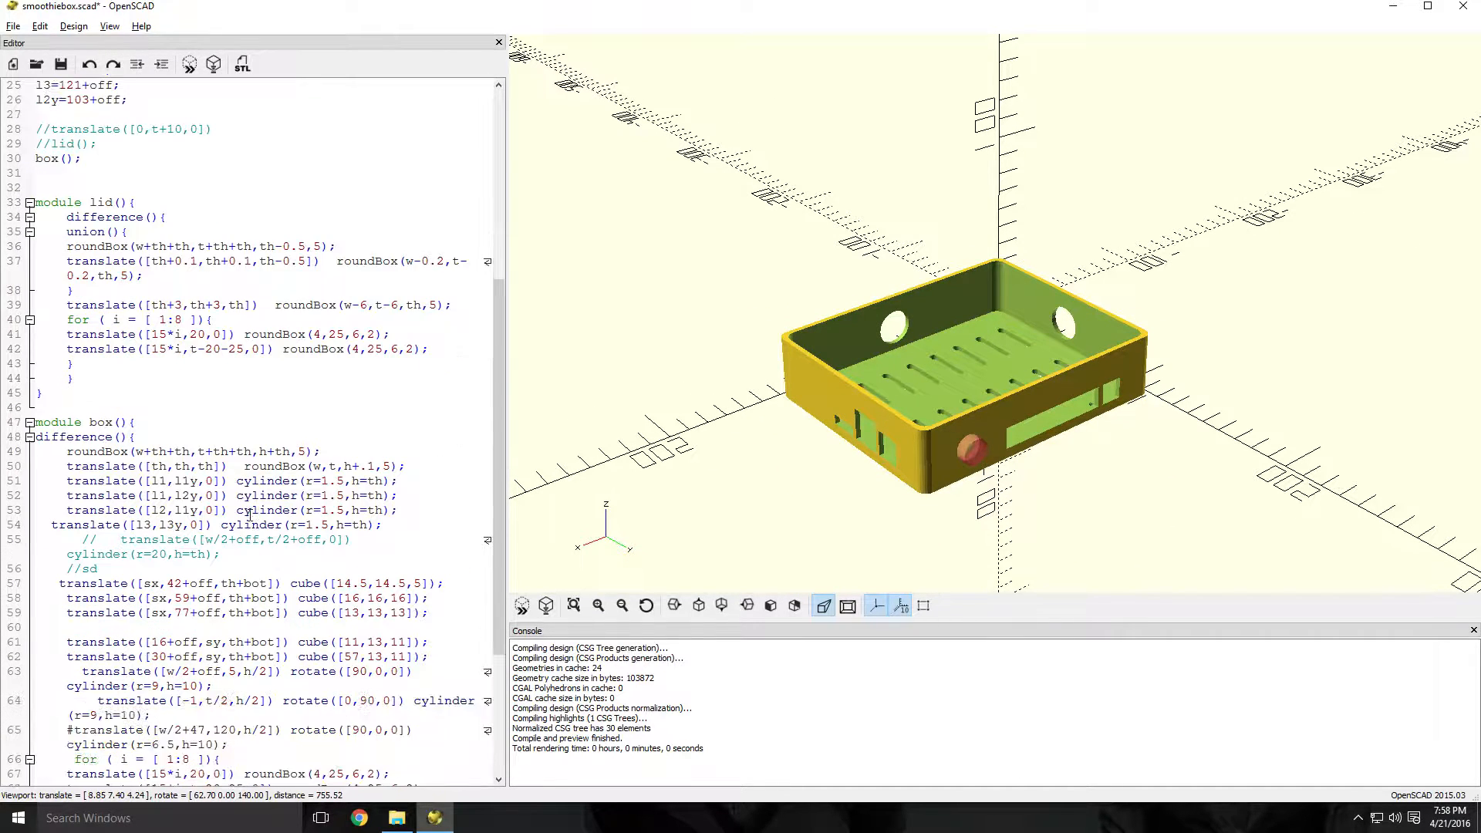
{"action": "scroll", "scroll_direction": "down", "scroll_amount": 3}
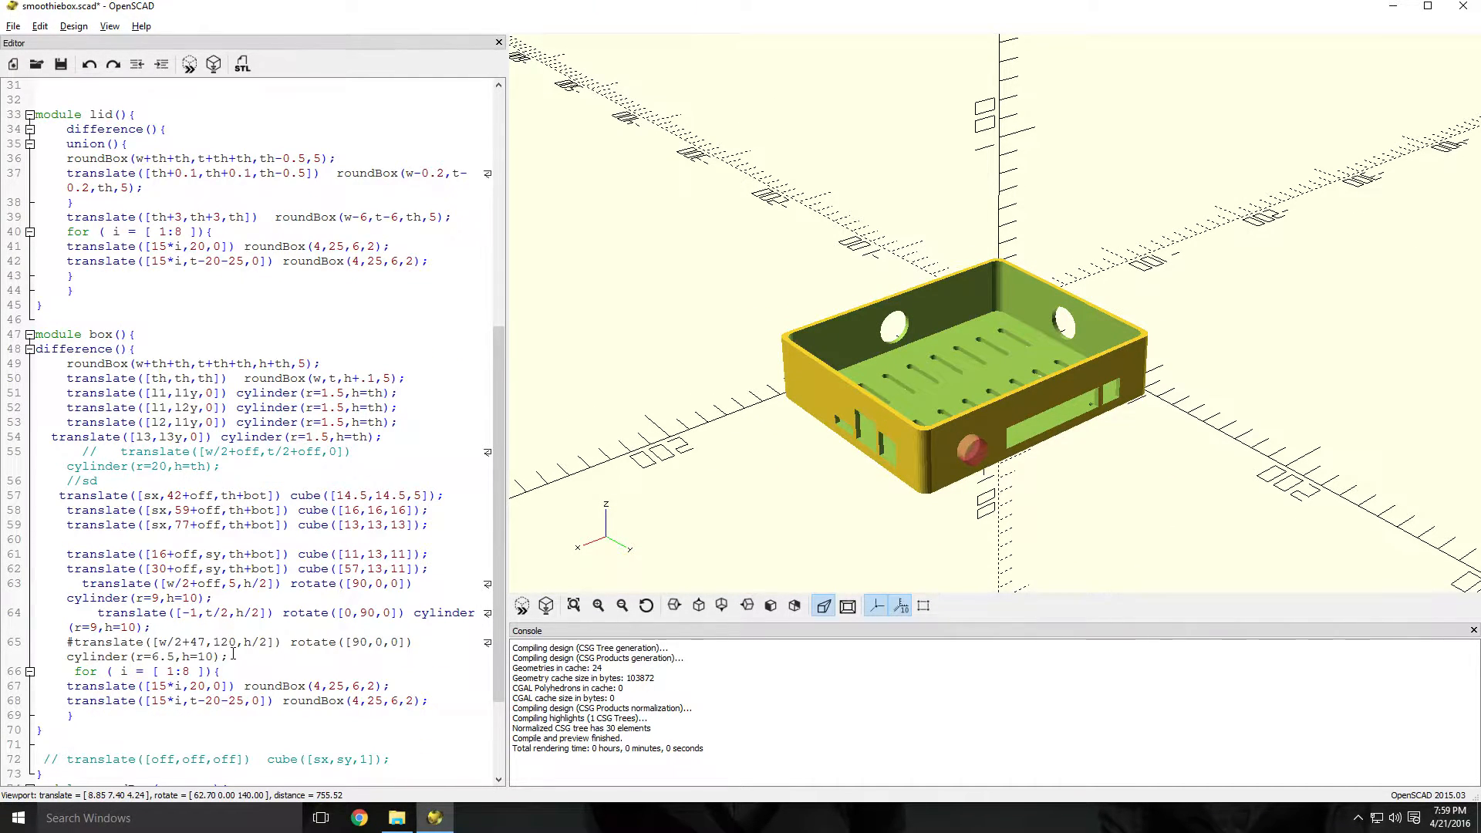
{"action": "left_click_drag", "start_coordinate": [66, 643], "coordinate": [227, 657]}
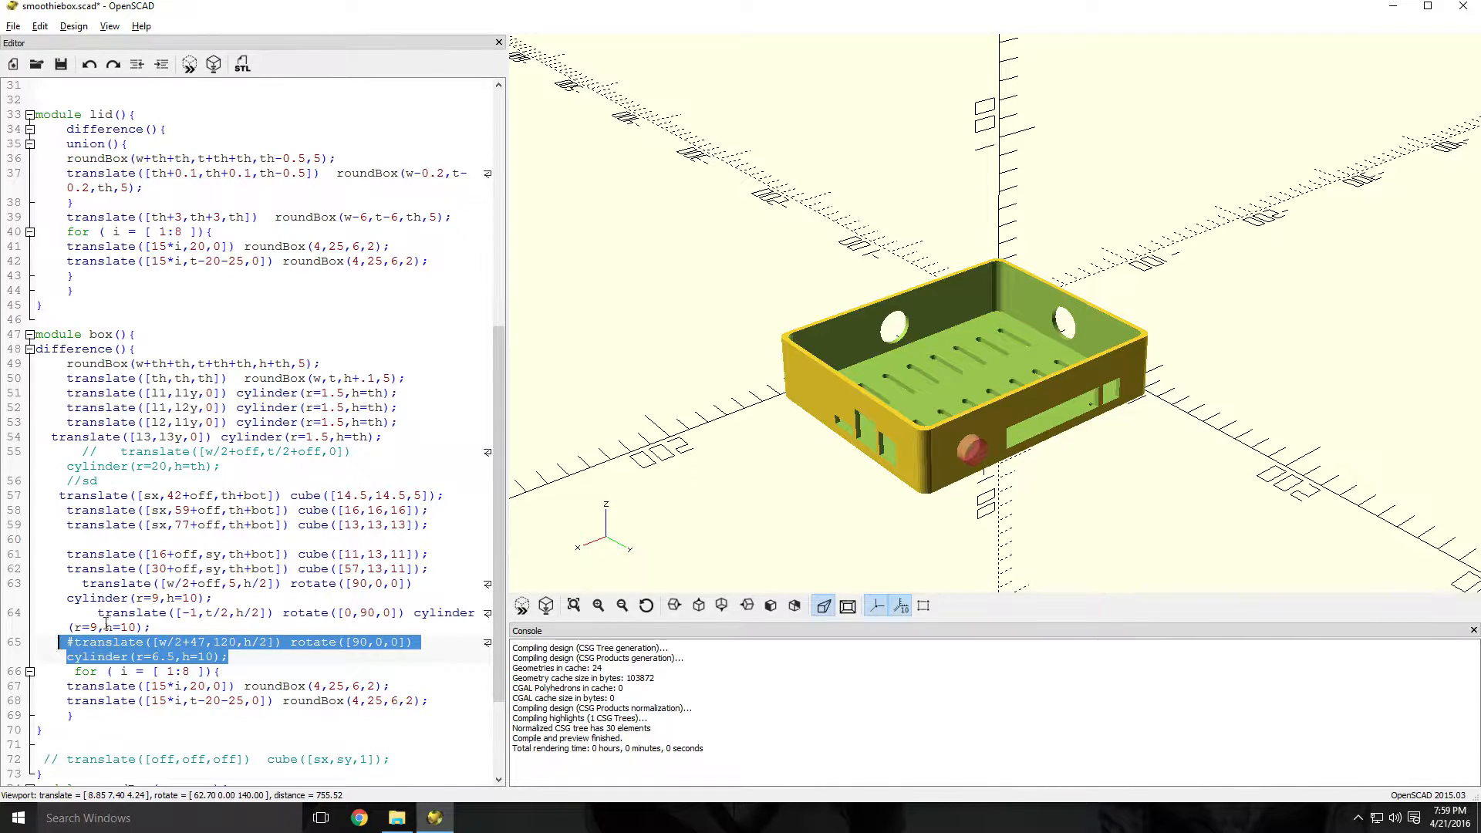